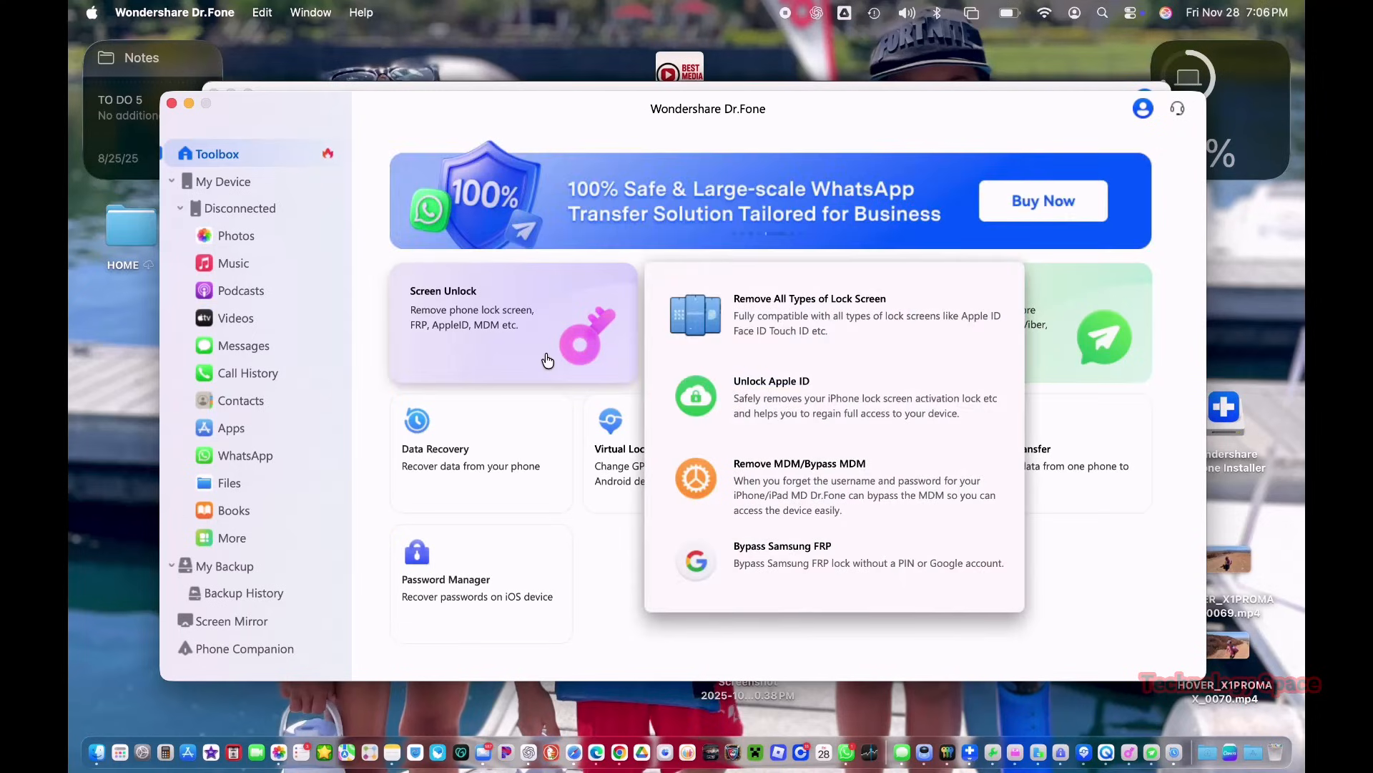
mouse_move(545, 359)
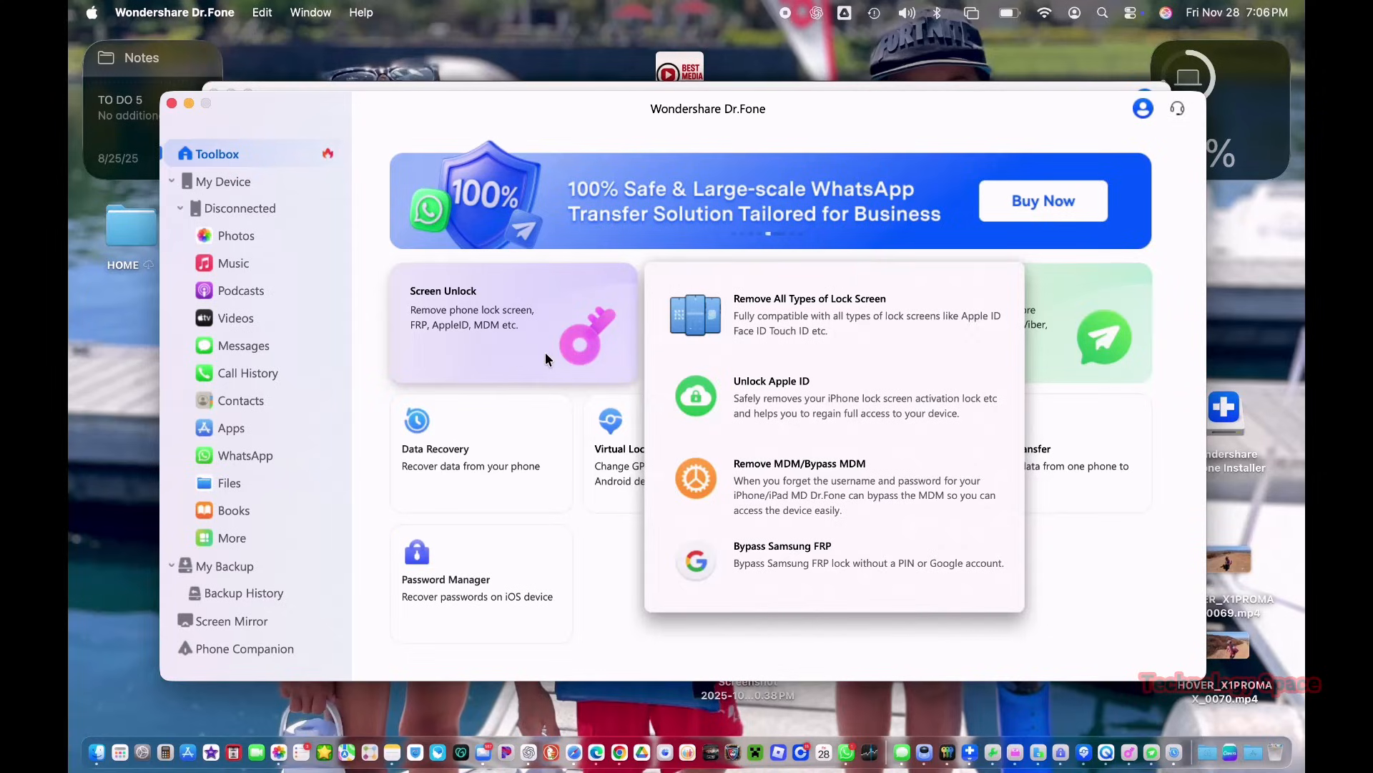
- Launch Screen Unlock from the Toolbox and choose iOS to show the iPhone unlock tools
left_click(513, 322)
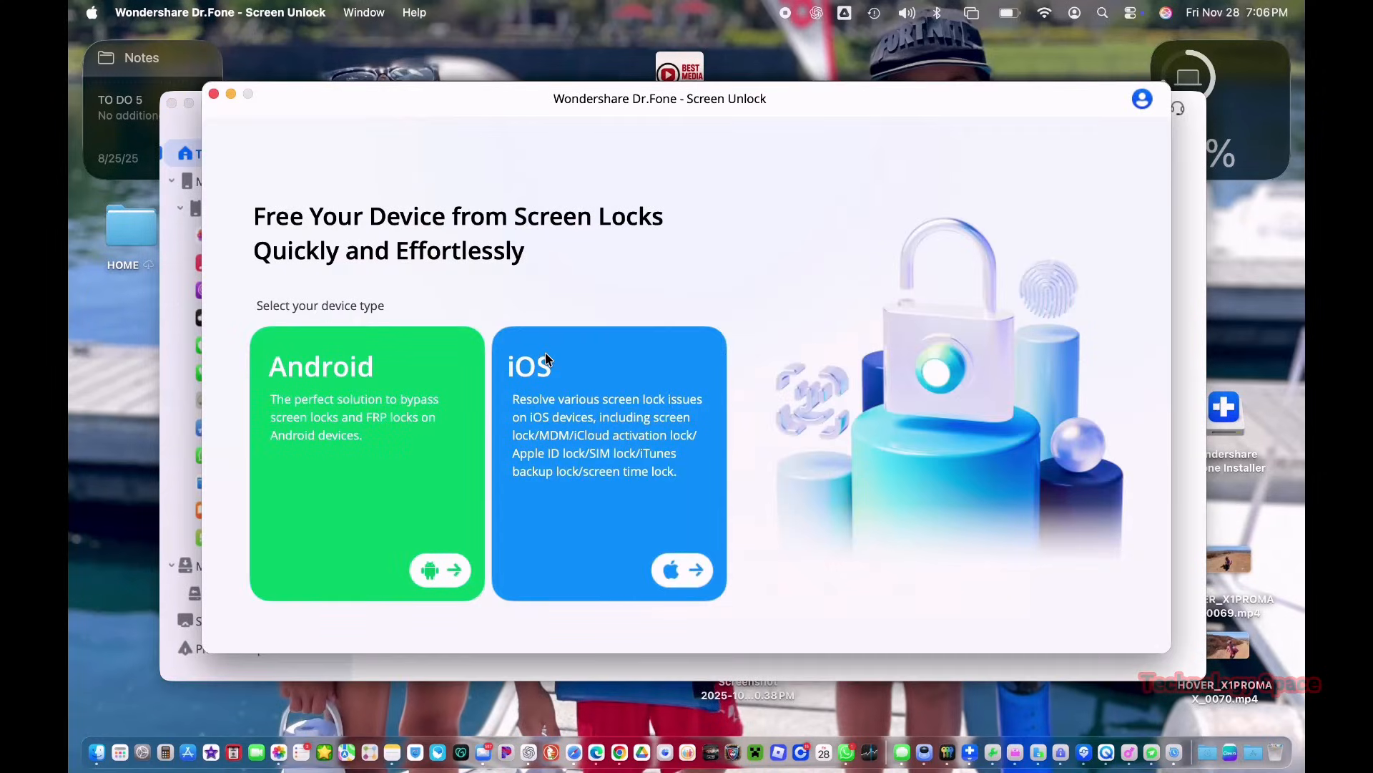
mouse_move(549, 521)
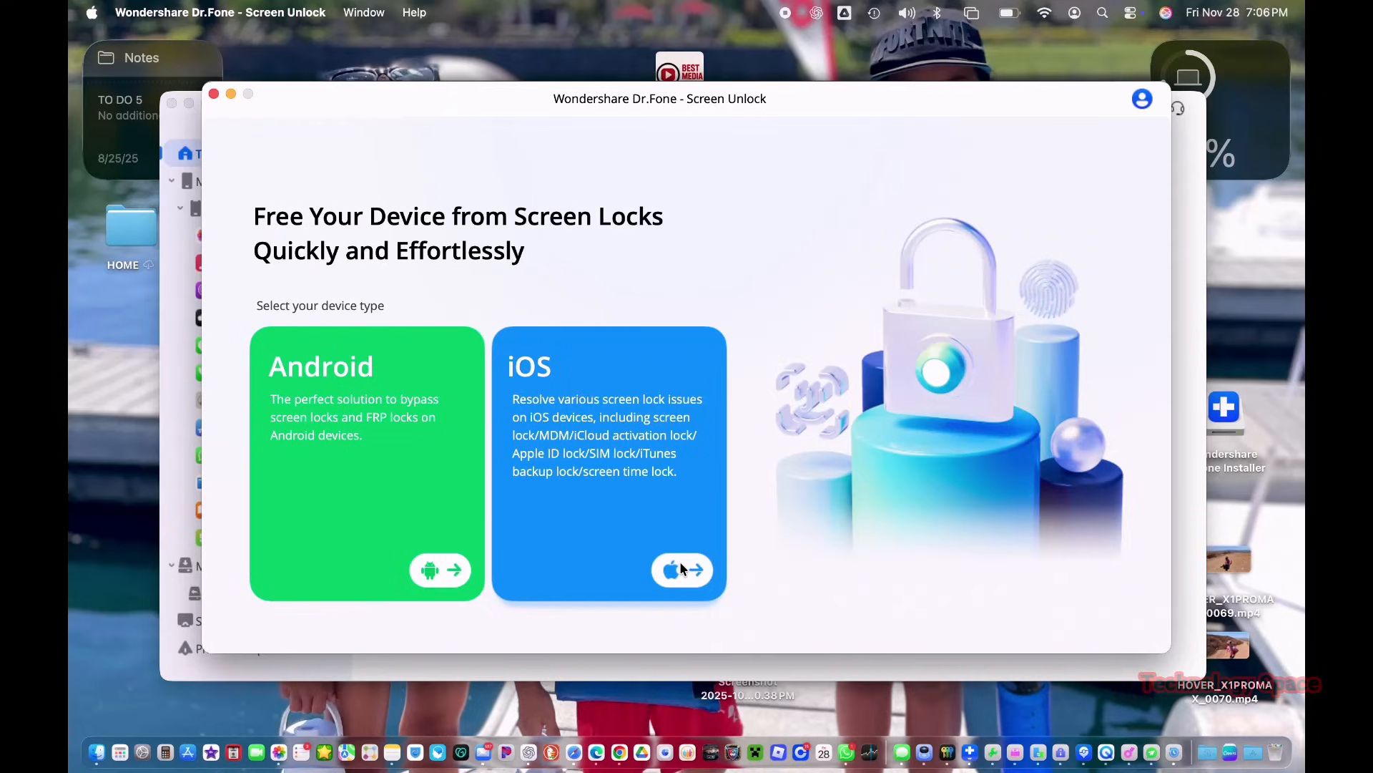
left_click(683, 570)
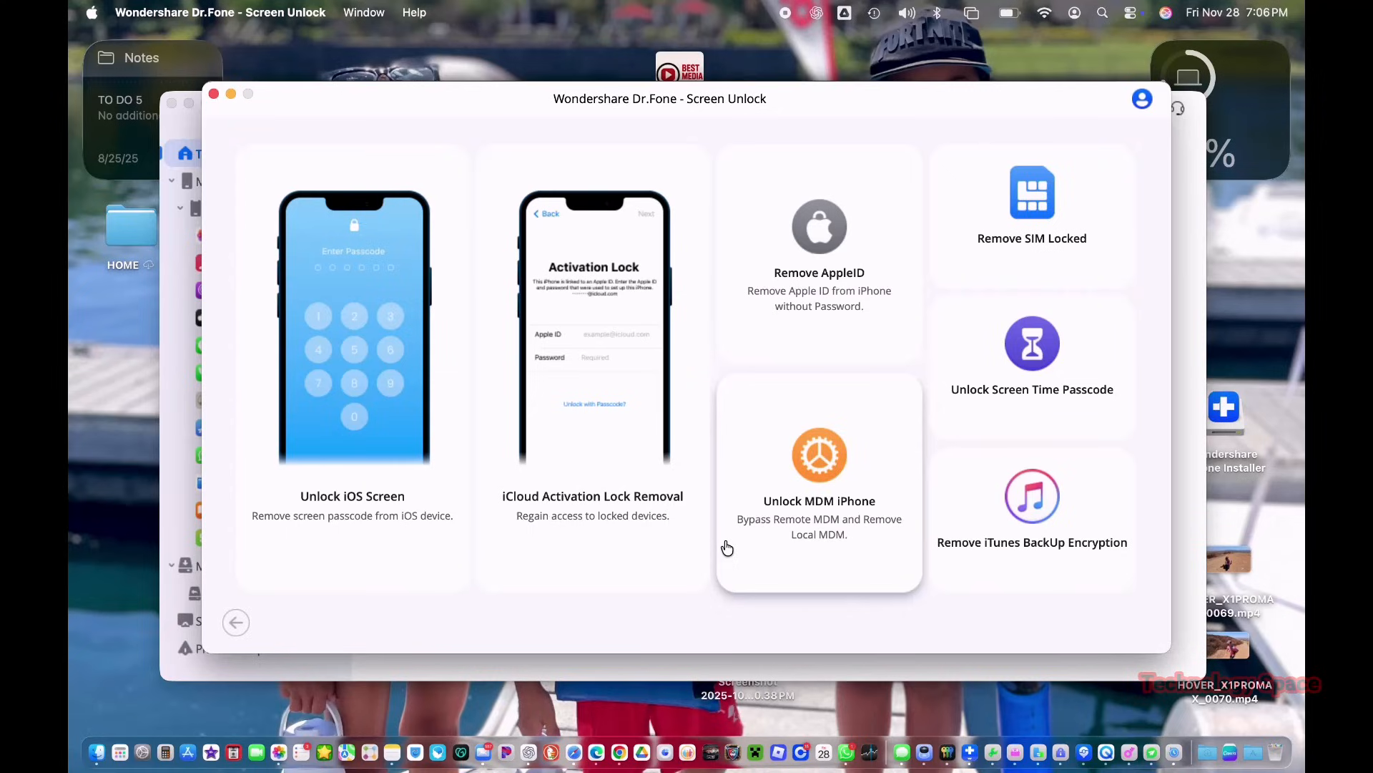
mouse_move(512, 588)
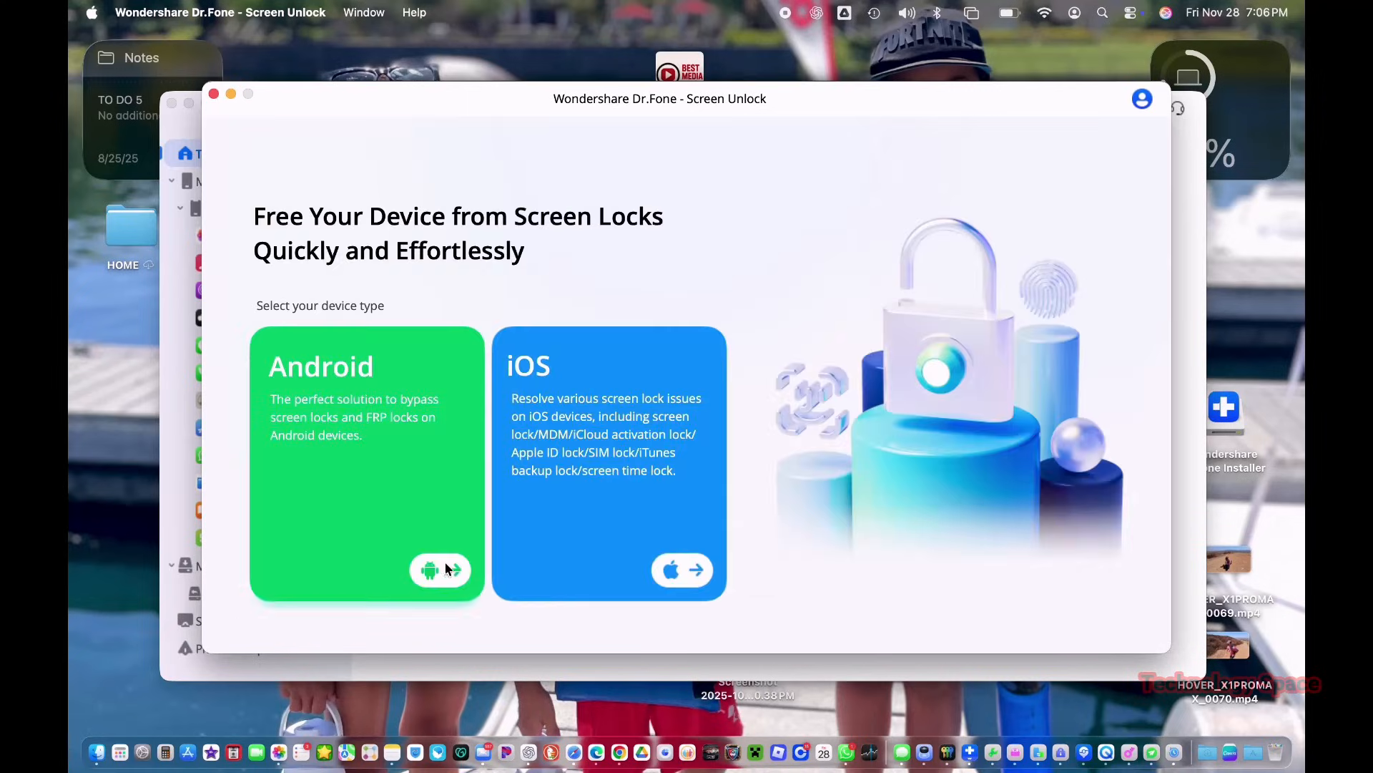
- Switch to Android to show Unlock Android Screen and Remove Google FRP Lock
left_click(440, 569)
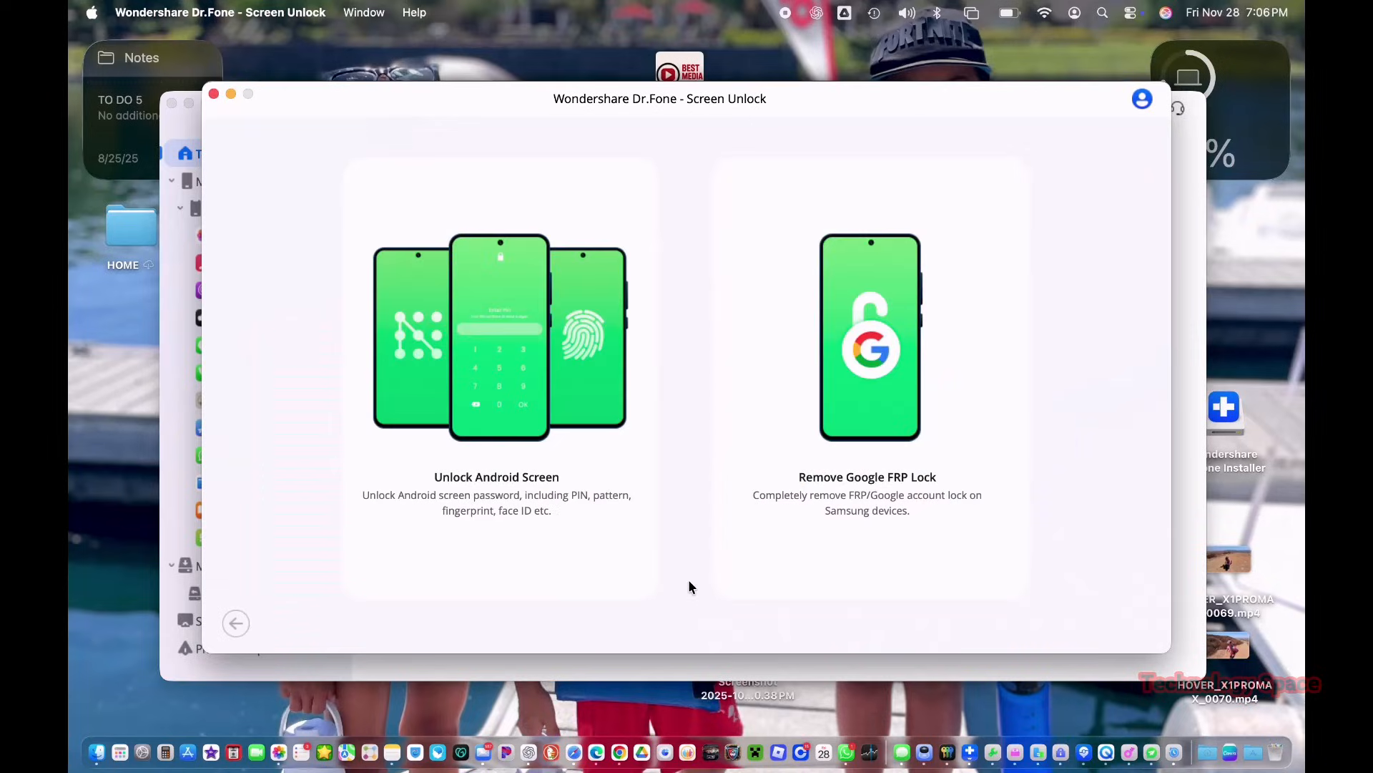
mouse_move(749, 547)
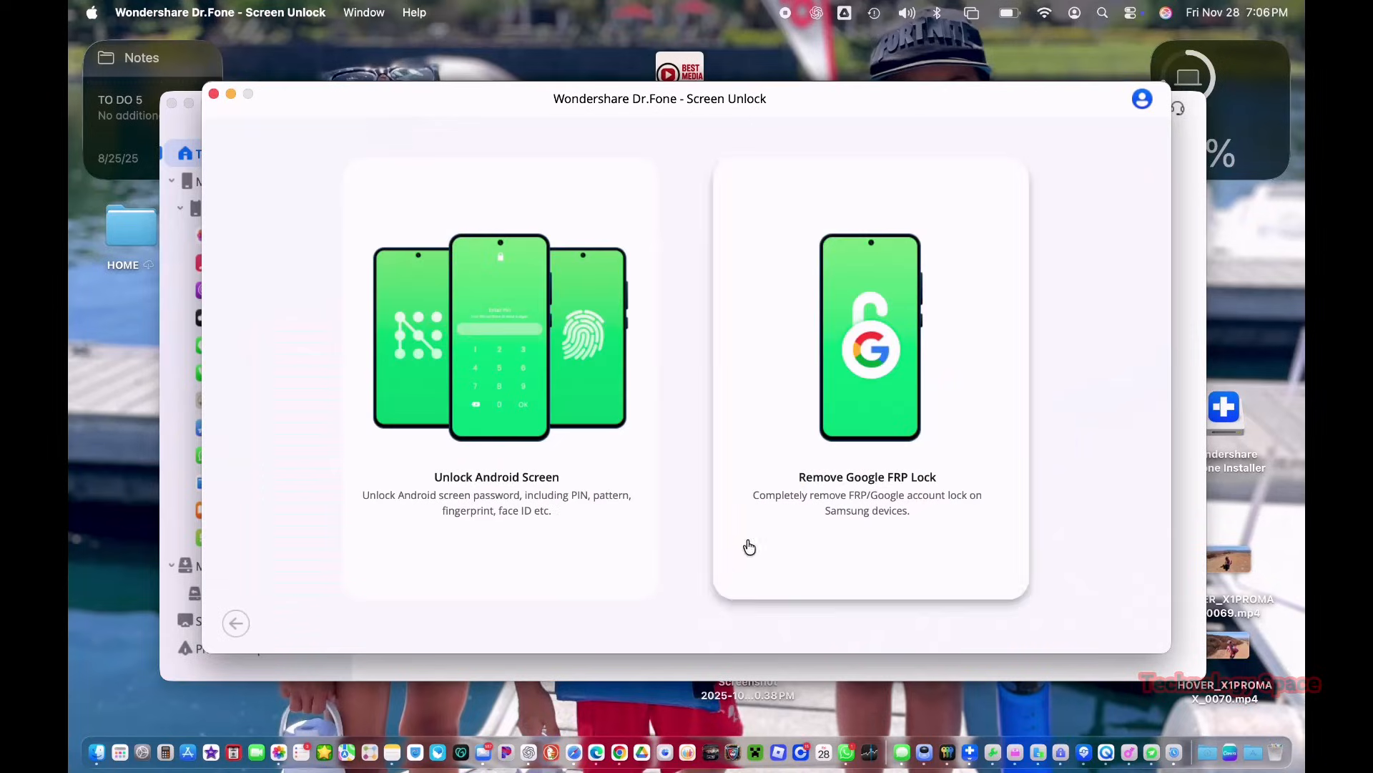